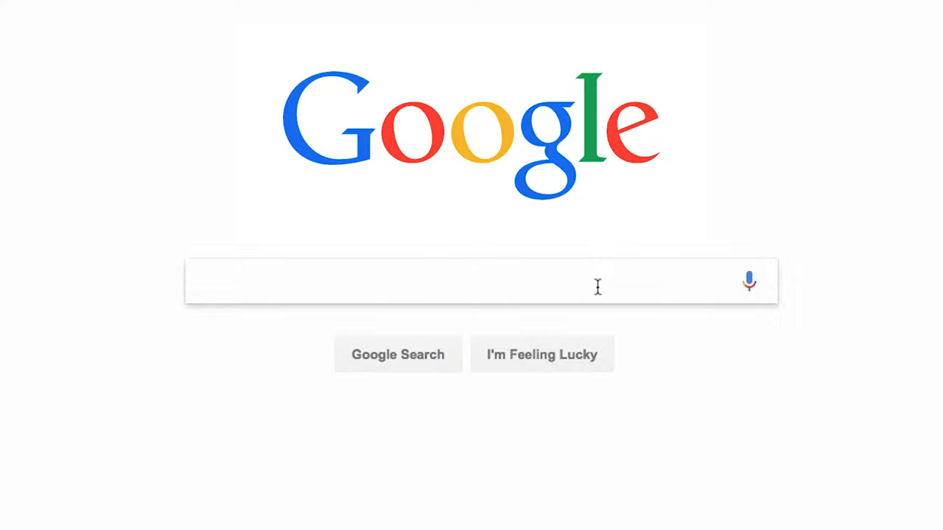
Search Google for 'Standing Desk' and scroll through the results
text(Standing Desk)
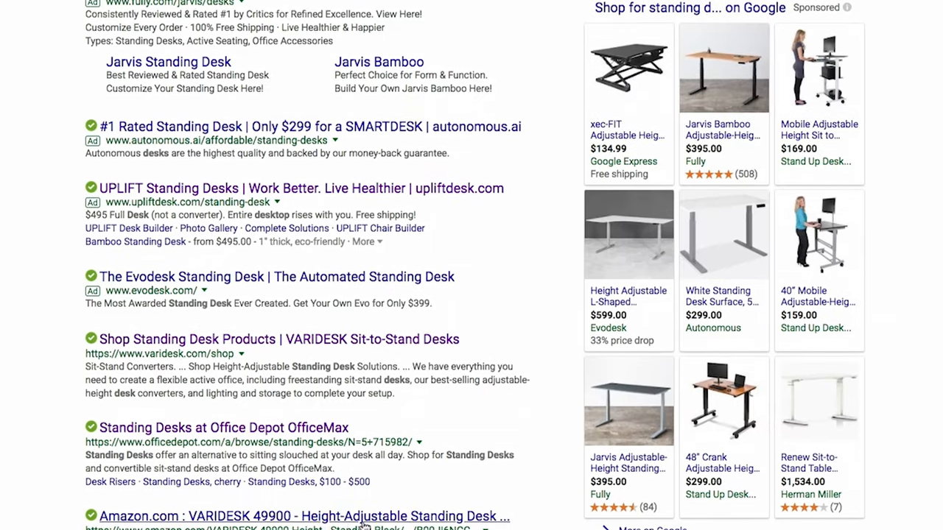
scroll(down, 3)
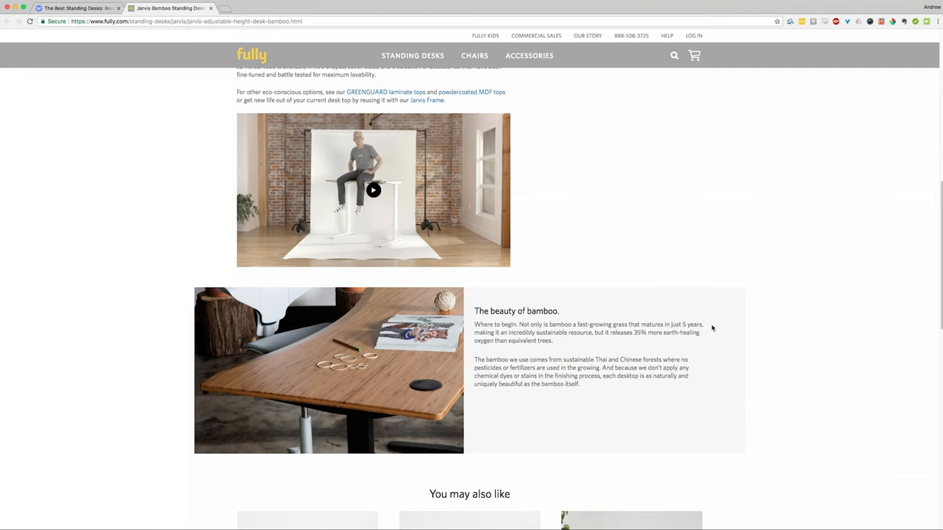
Scroll through the Jarvis Bamboo page, Wirecutter review and Autonomous SmartDesk 3 page
scroll(up, 3)
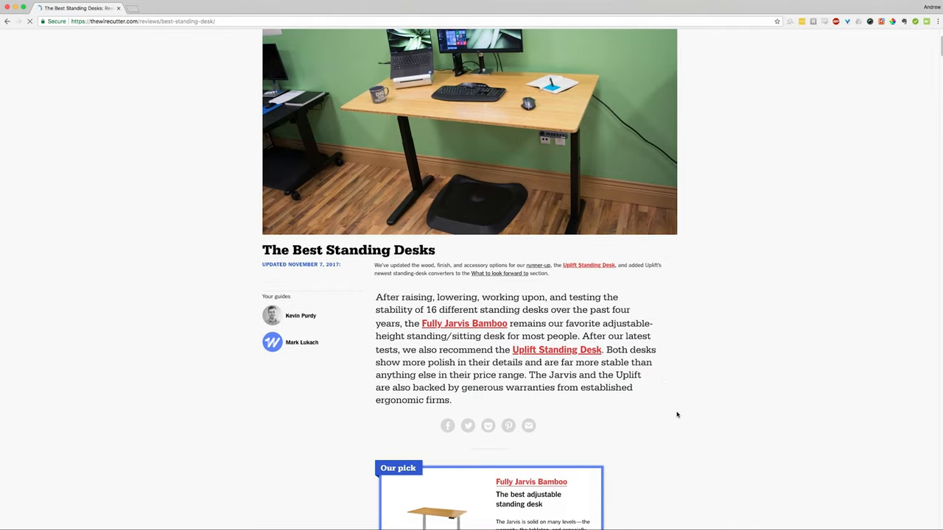
scroll(down, 3)
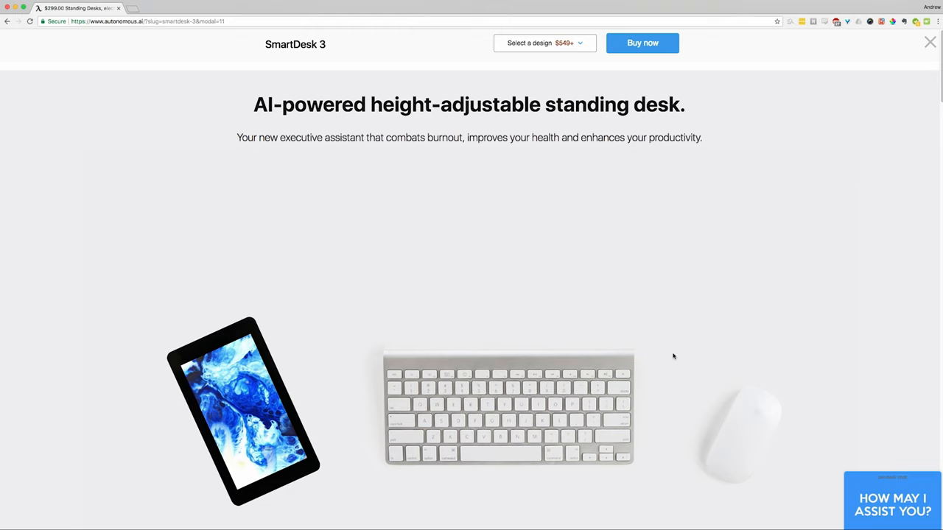
scroll(down, 3)
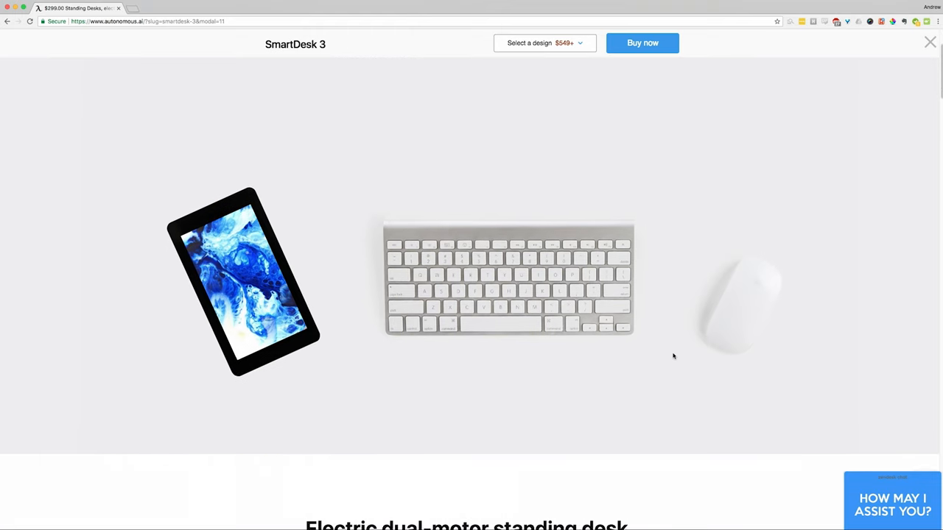
scroll(down, 3)
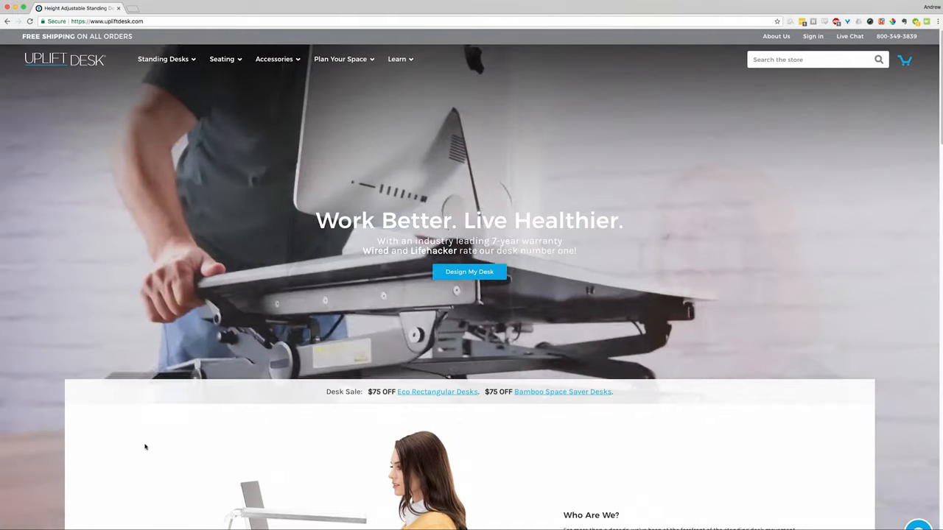
Scroll the Uplift homepage through its desk, converter and accessory sections
scroll(down, 3)
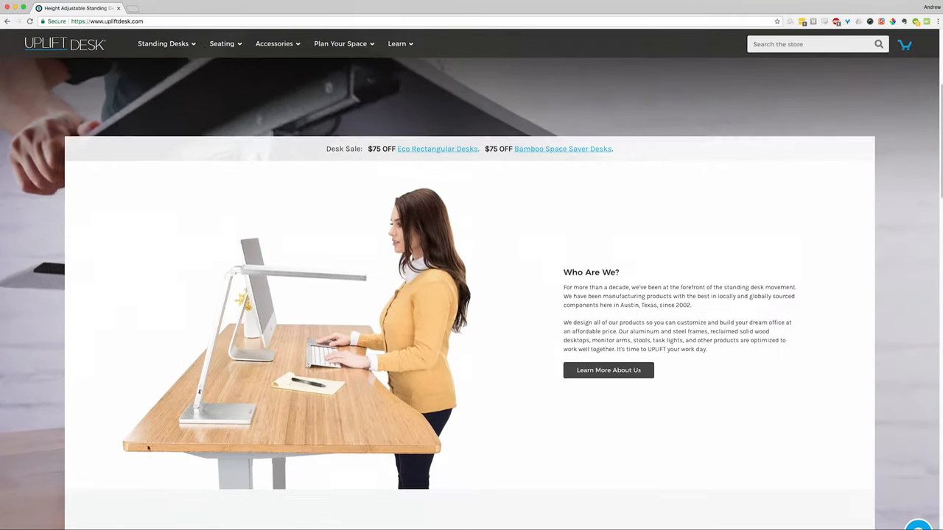
scroll(down, 3)
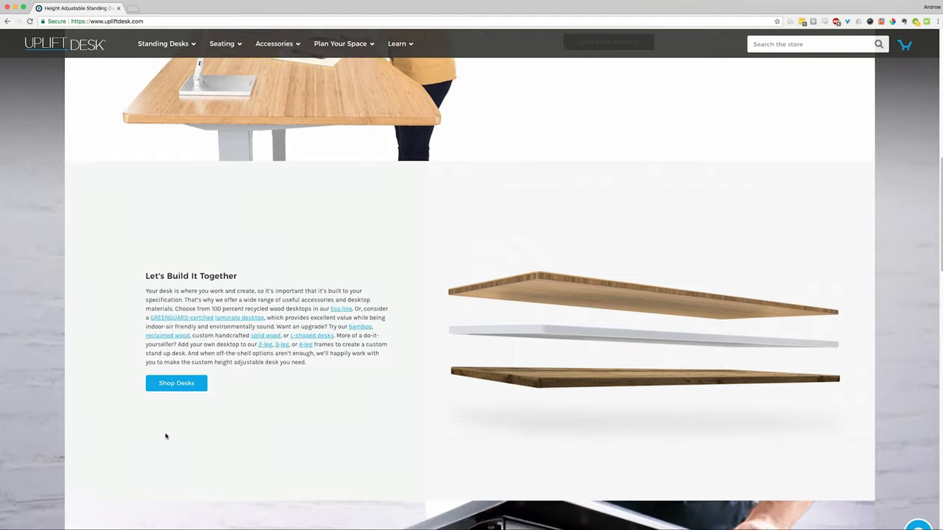
scroll(down, 3)
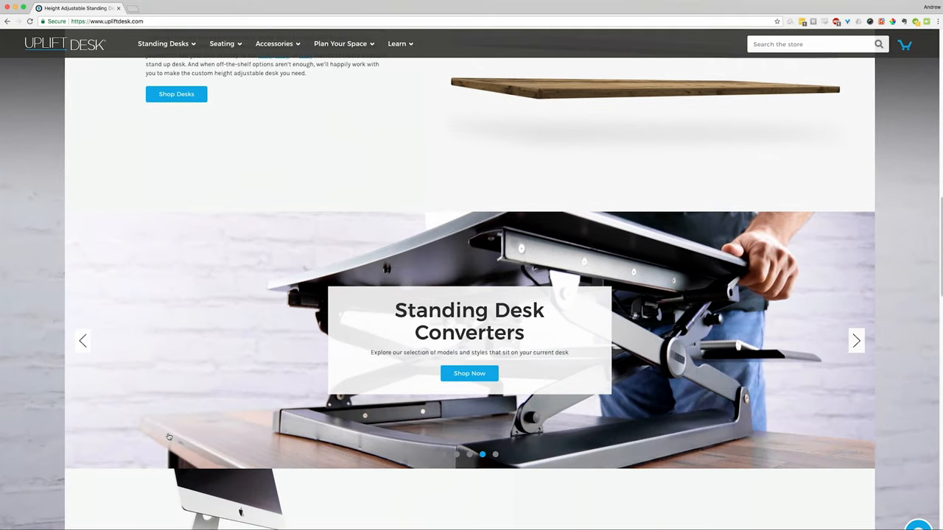
scroll(down, 3)
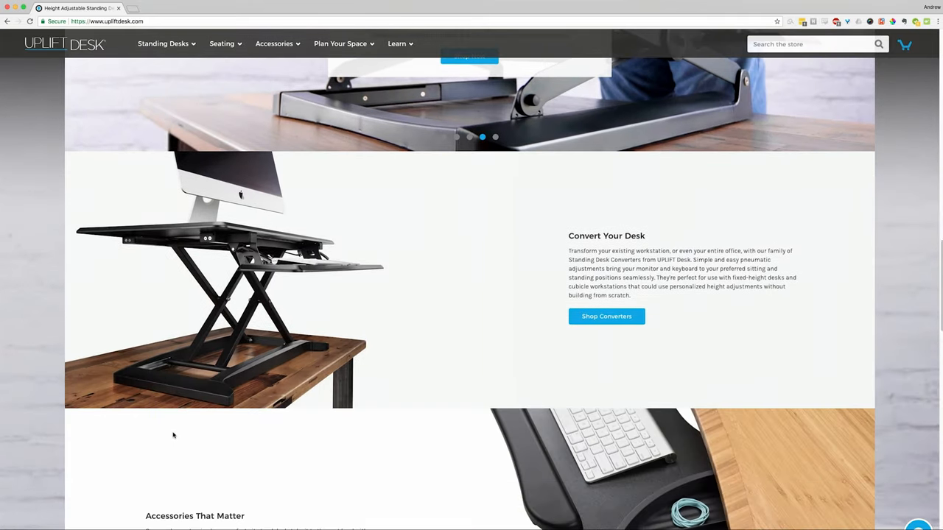
scroll(down, 3)
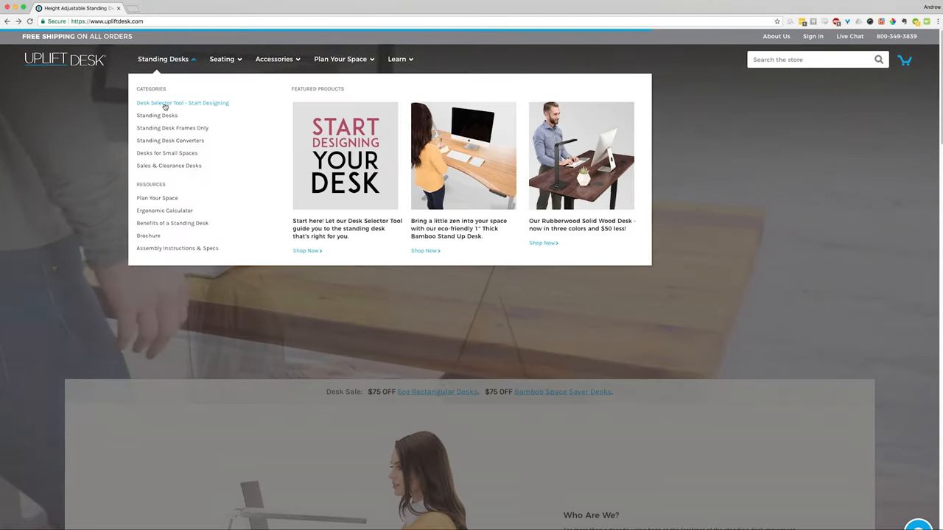
In the Desk Selector Tool, choose a rectangular desk with a reclaimed wood top
click(182, 103)
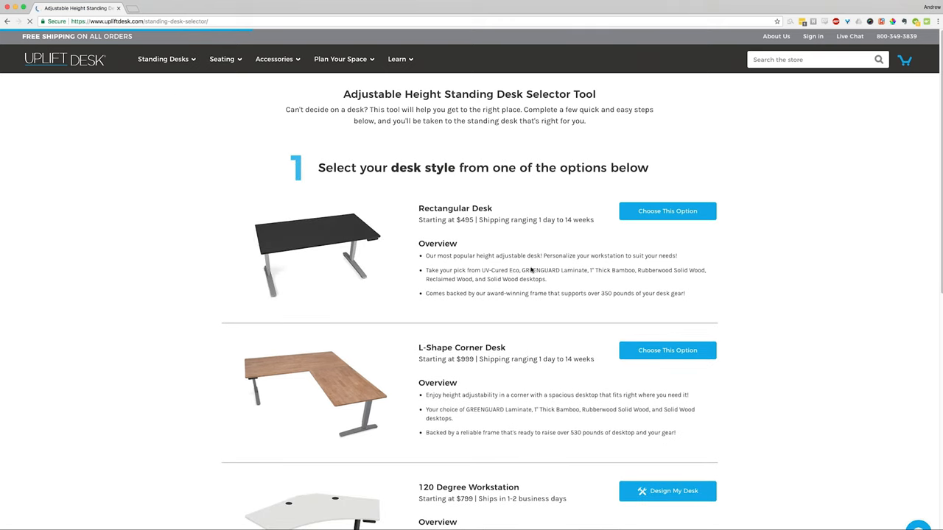
scroll(down, 3)
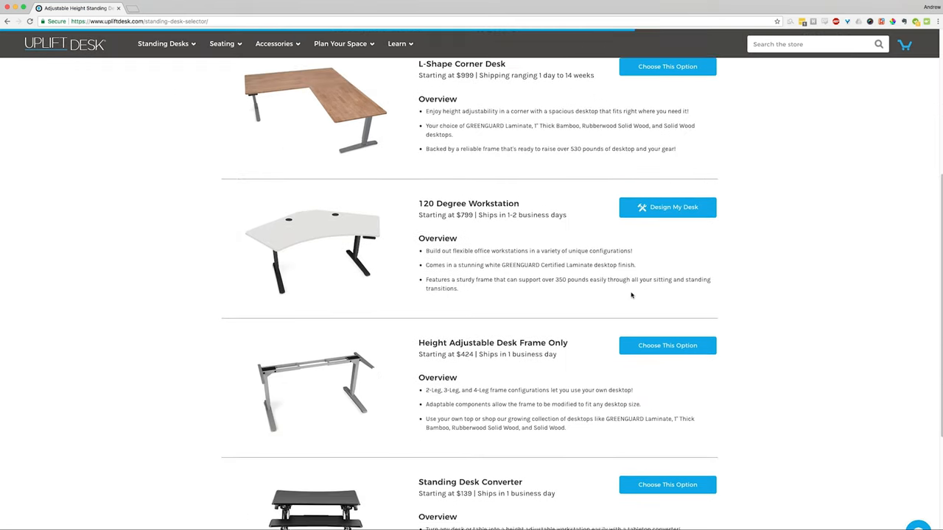
scroll(up, 3)
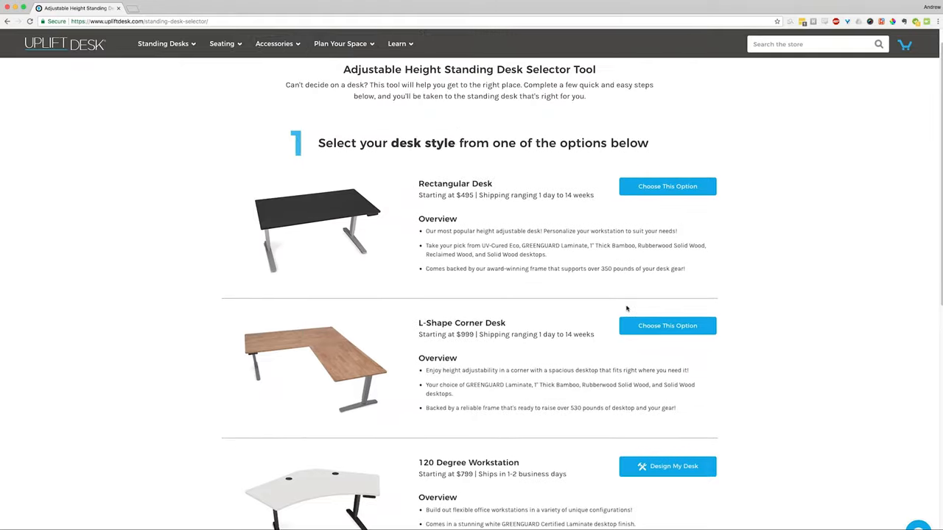
click(666, 185)
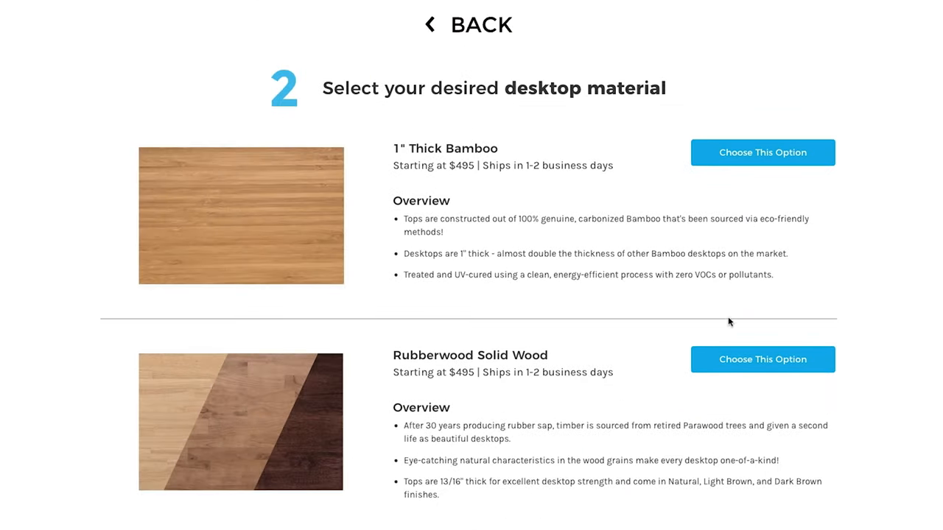
scroll(down, 3)
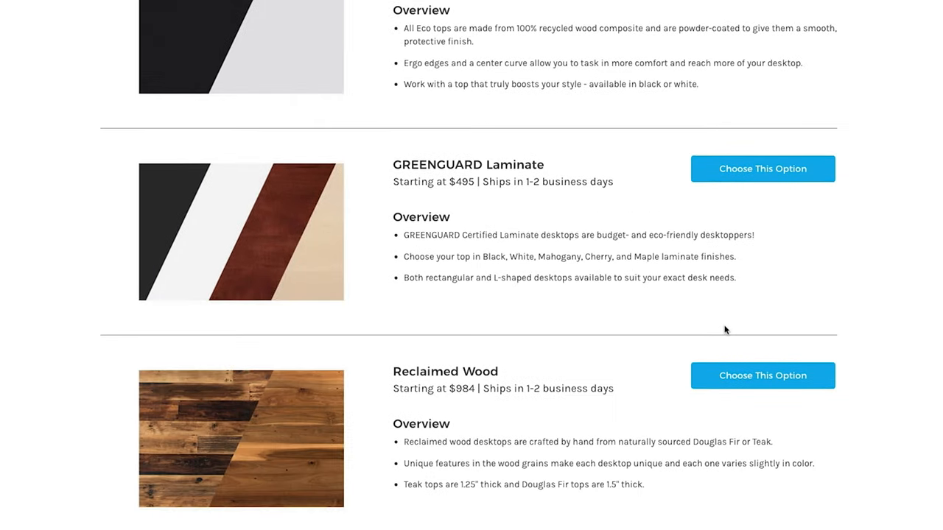
scroll(down, 3)
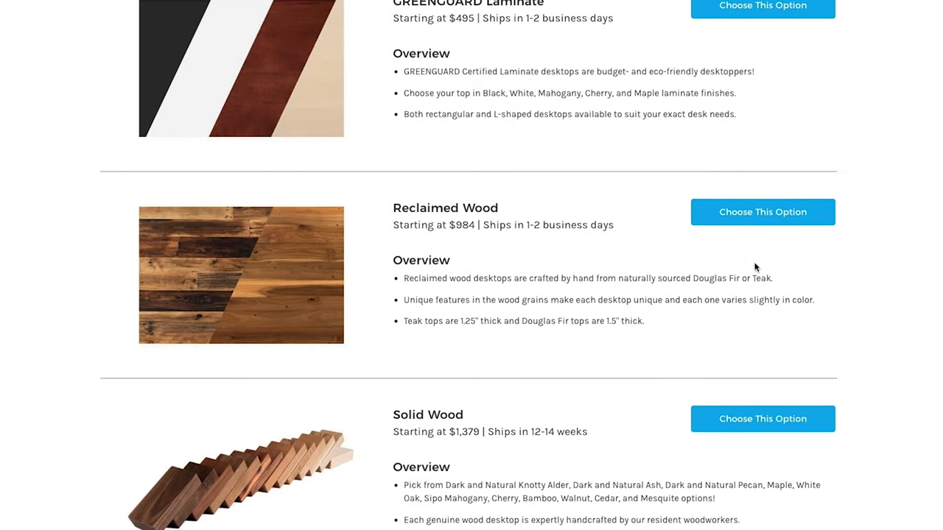
click(762, 211)
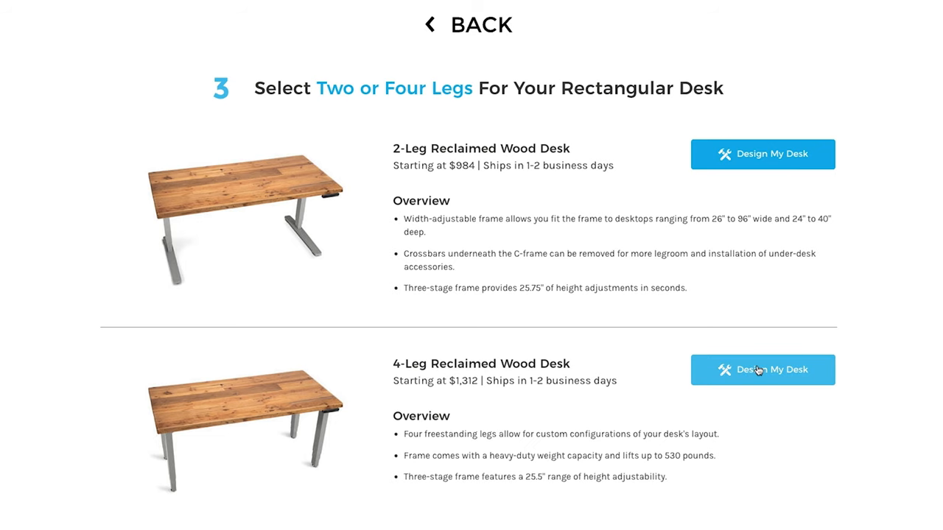
Design a 4-leg desk with a Reclaimed Douglas Fir top sized 72" x 30"
click(762, 370)
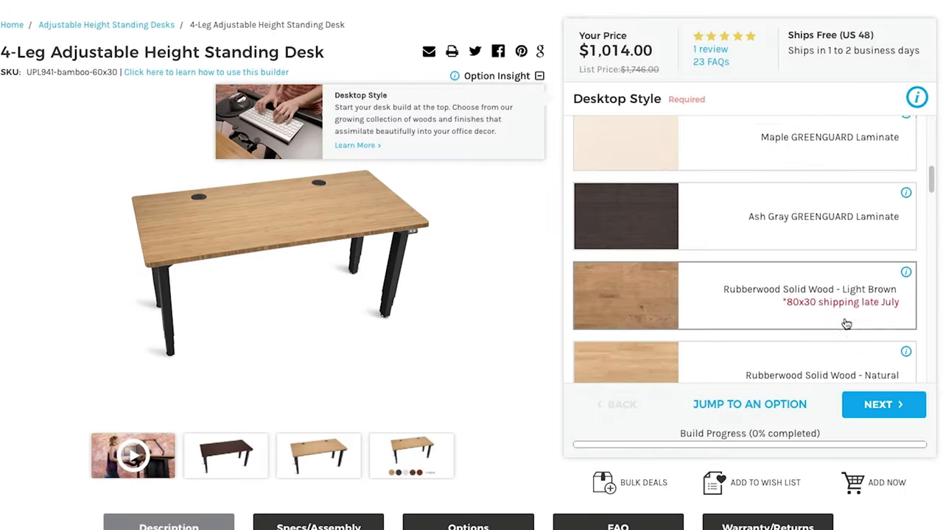
scroll(down, 3)
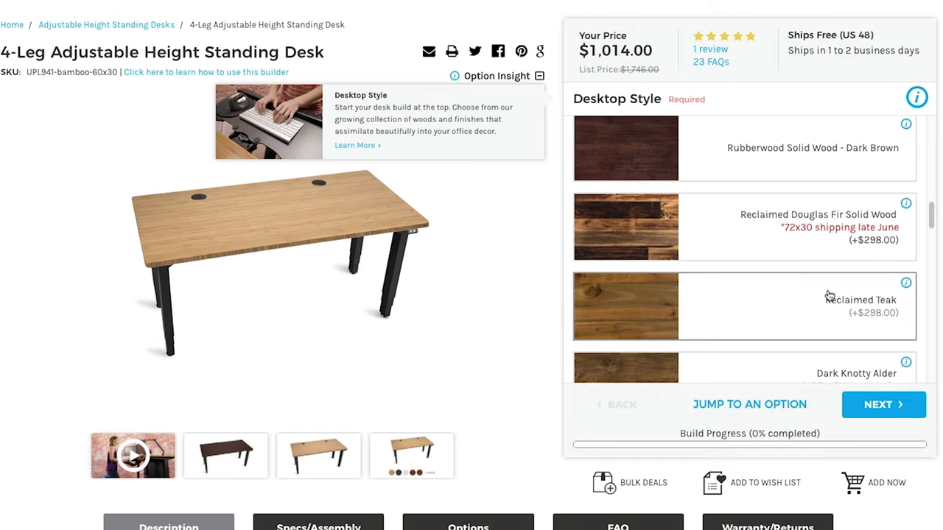
mouse_move(801, 252)
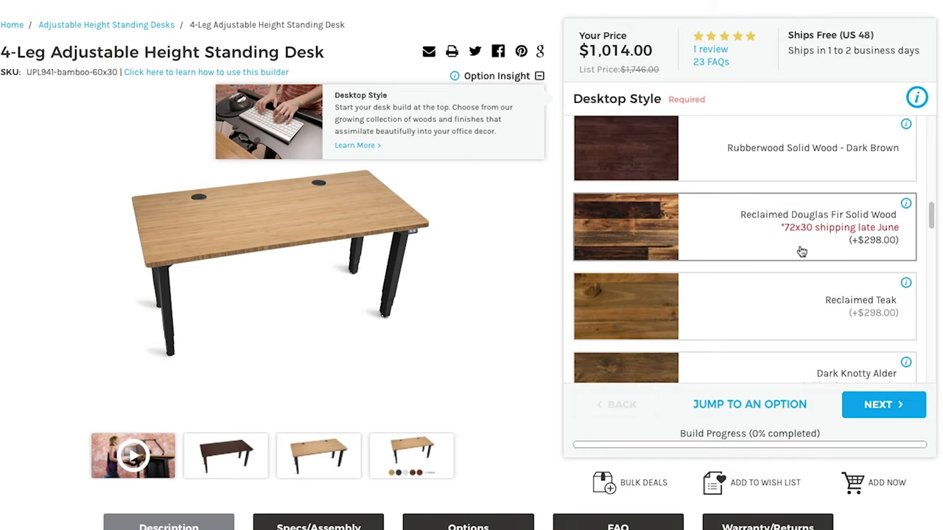
click(743, 226)
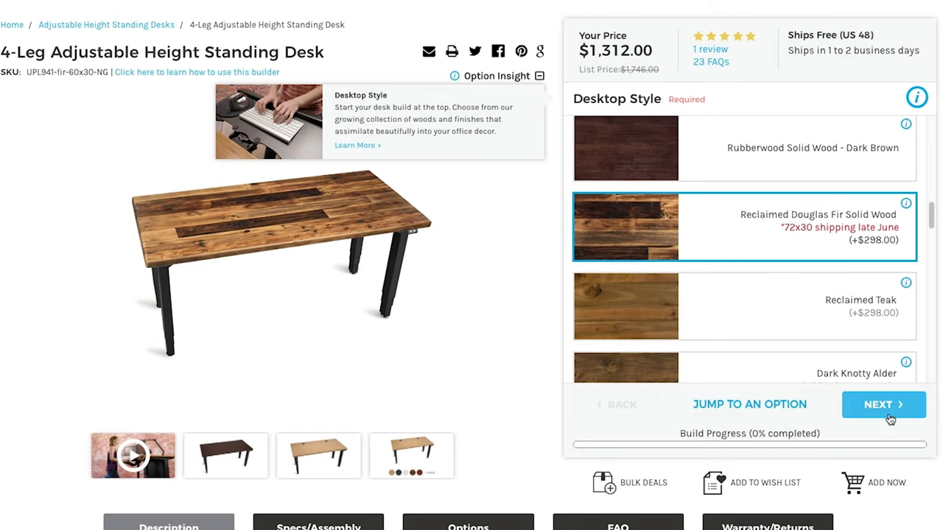
click(883, 404)
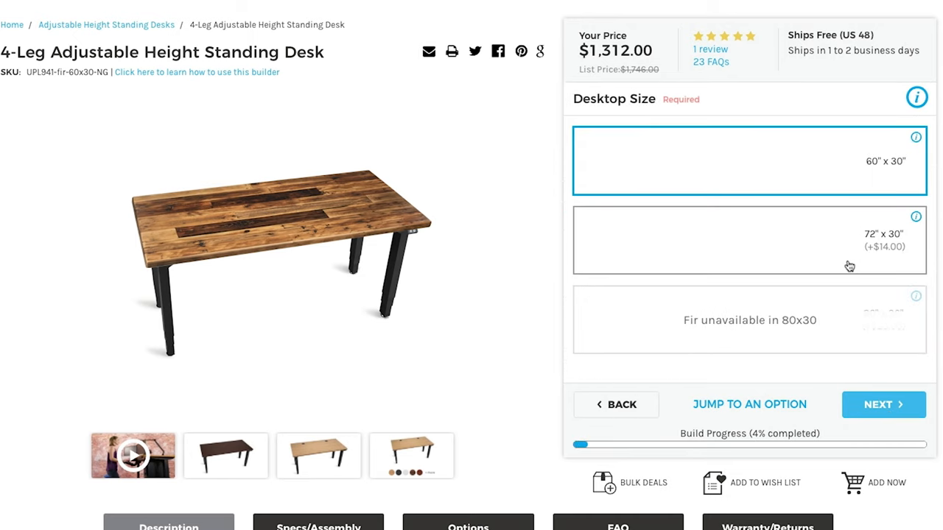
click(748, 240)
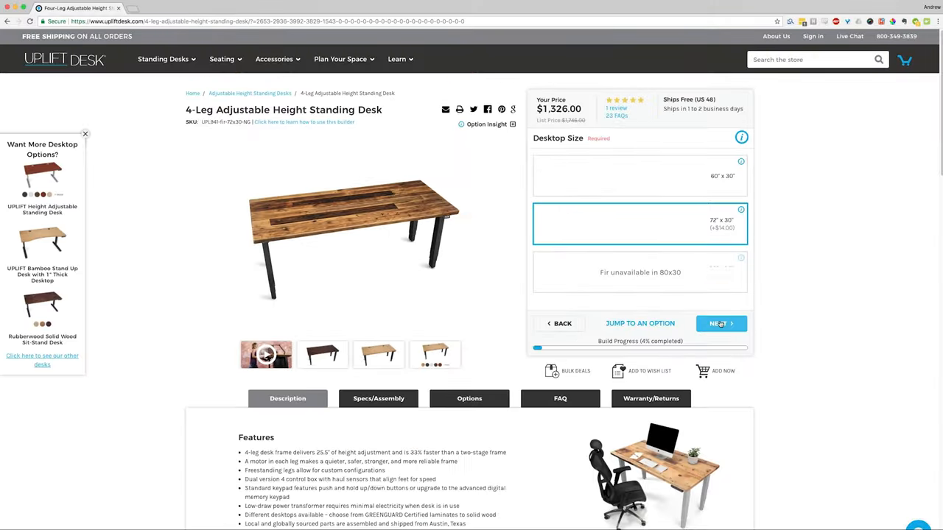
Keep the standard keypad, continue past accessories, and add the desk to cart
click(720, 324)
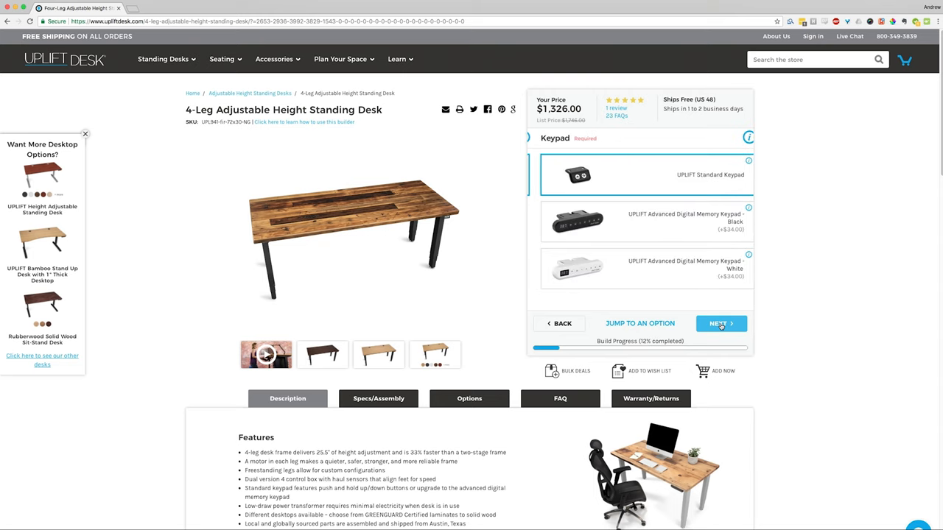
click(720, 323)
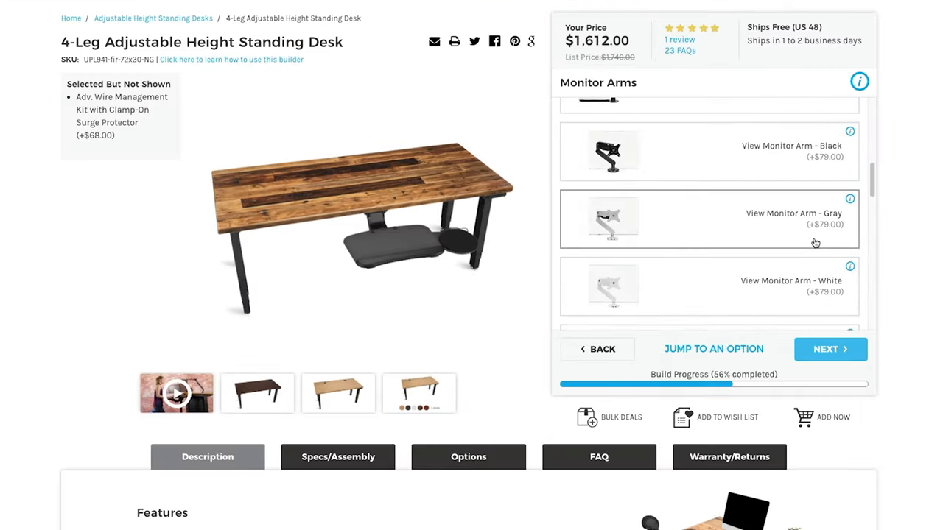
click(830, 349)
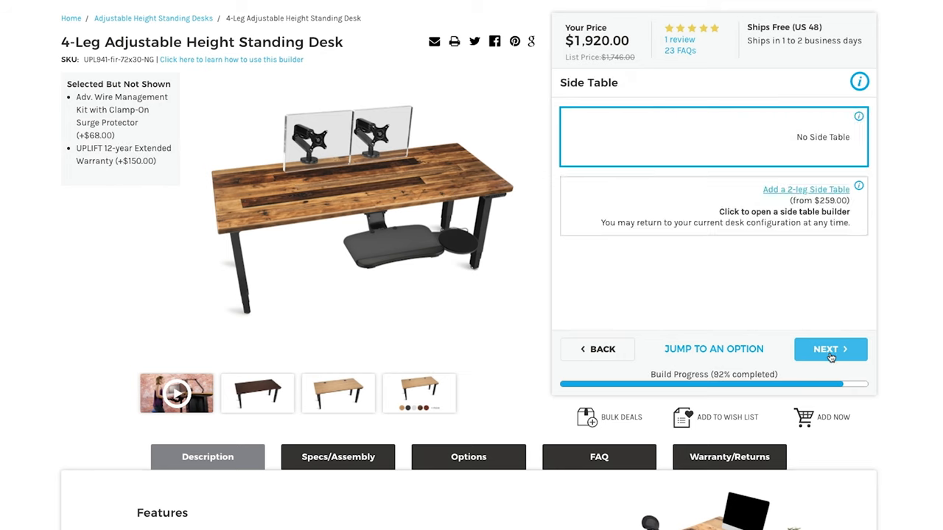
click(830, 349)
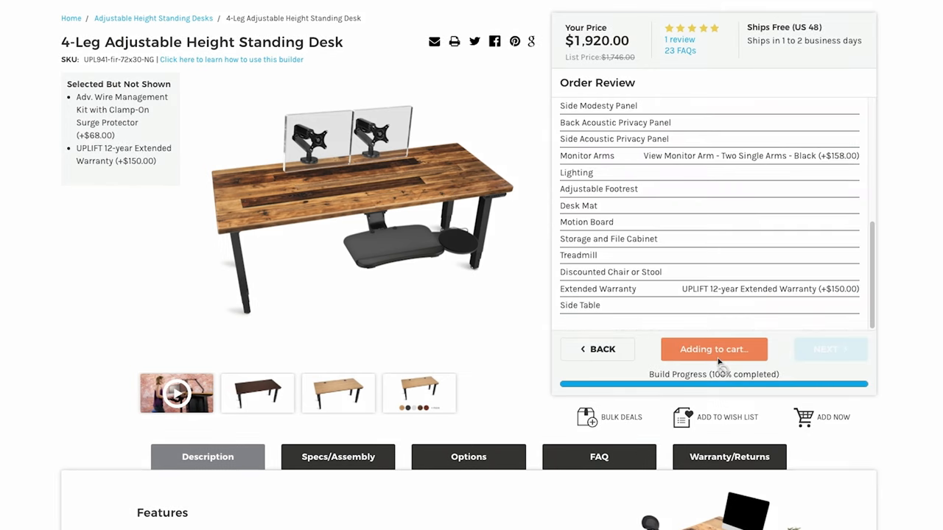